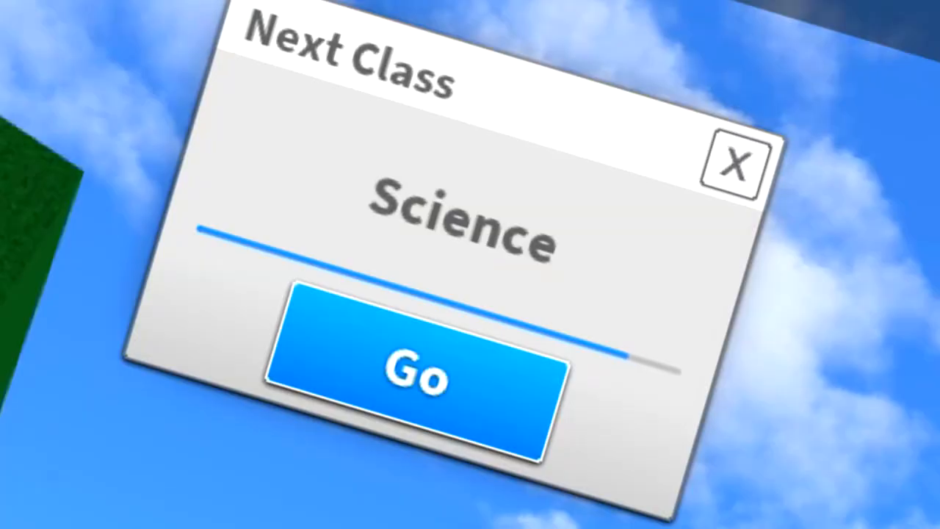
Dismiss the Next Class prompt to reveal the Mario-dressed avatar.
left_click(419, 378)
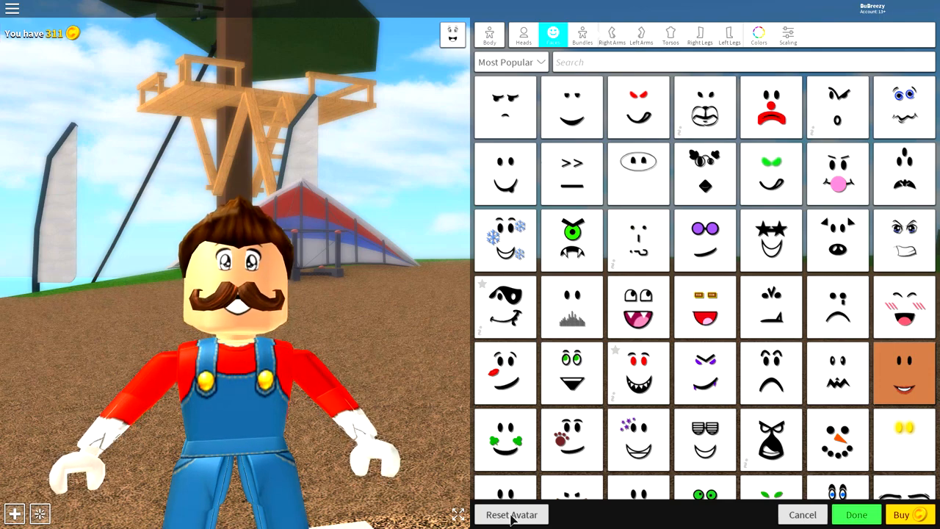
Reset the avatar and wear the account's own Roblox avatar look.
left_click(511, 514)
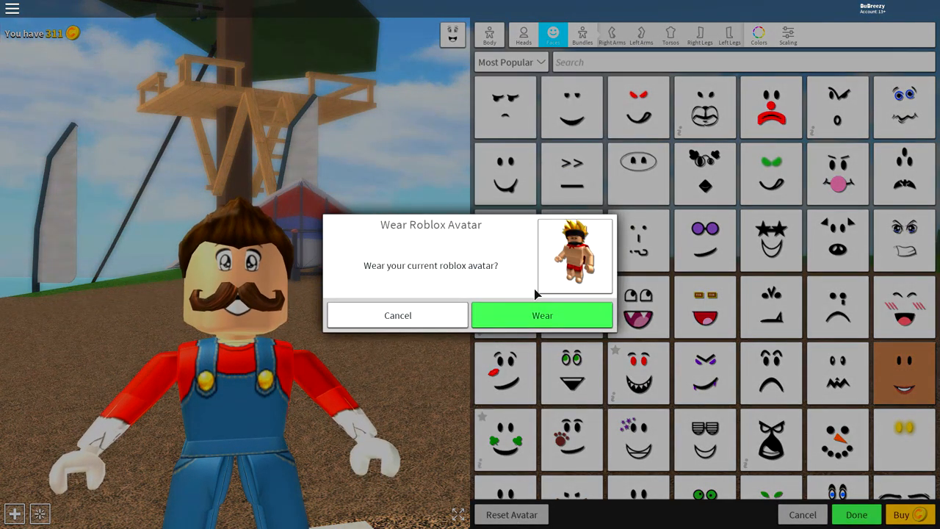
left_click(542, 315)
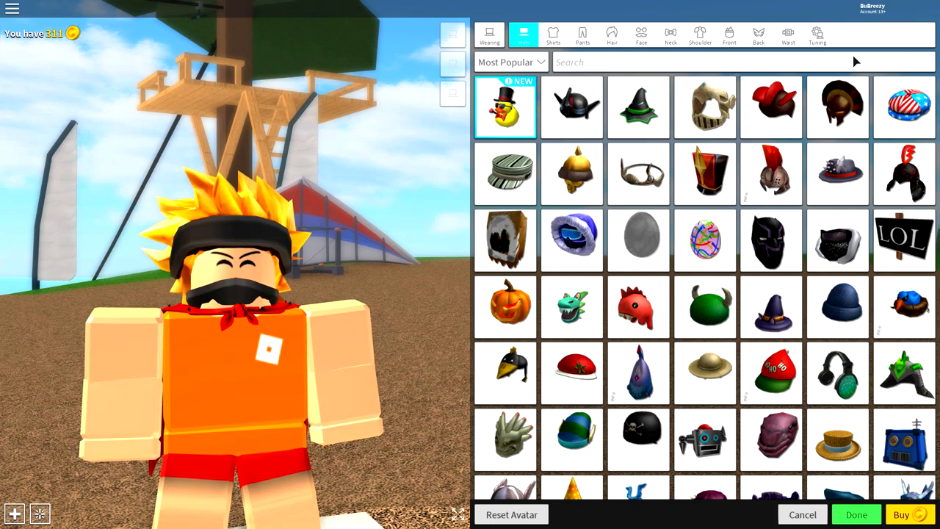
Strip the cape and blond ninja hair accessories, leaving a bald avatar.
left_click(817, 34)
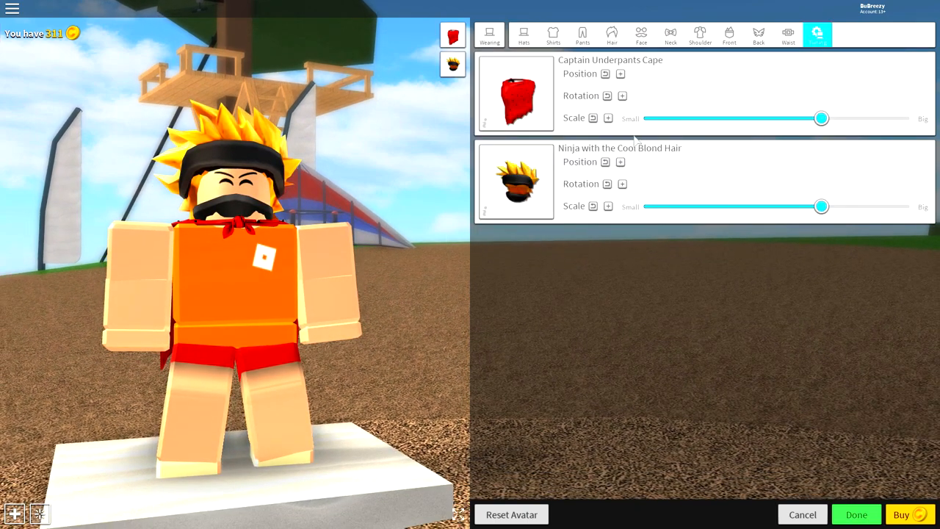
mouse_move(453, 64)
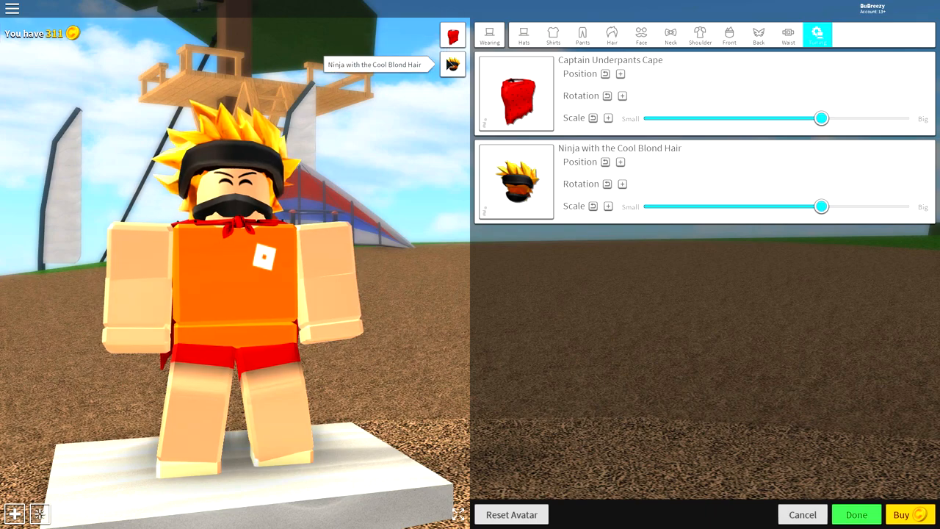
mouse_move(453, 35)
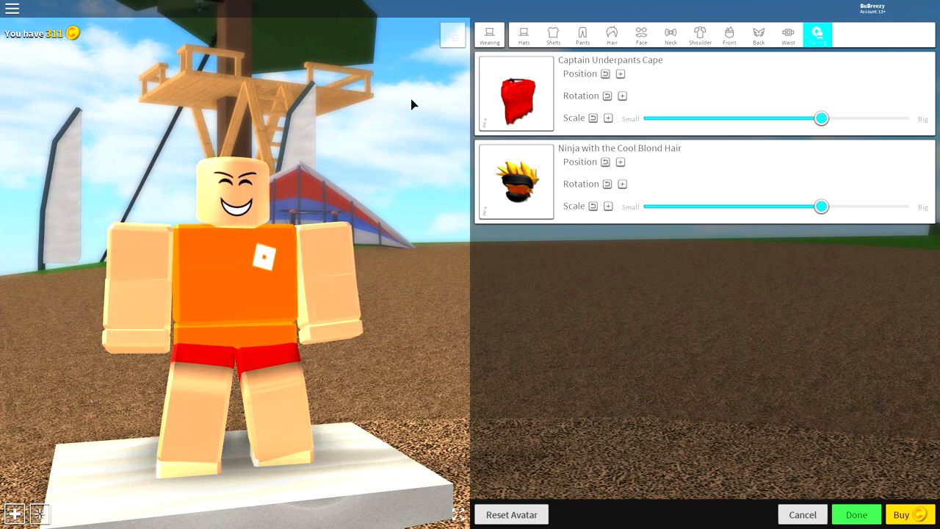
left_click(552, 35)
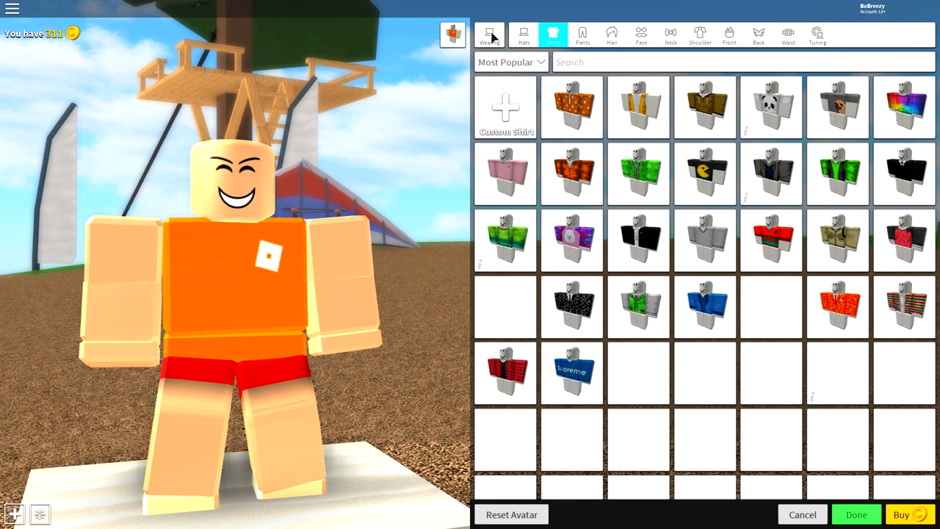
Wear custom shirt ID 76314493, the red shirt with blue overall straps.
left_click(505, 106)
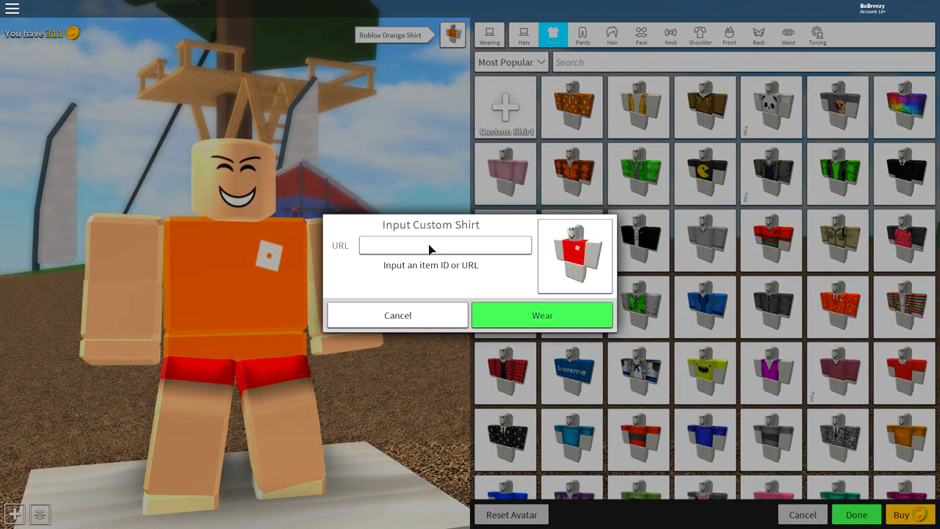
type("76314493")
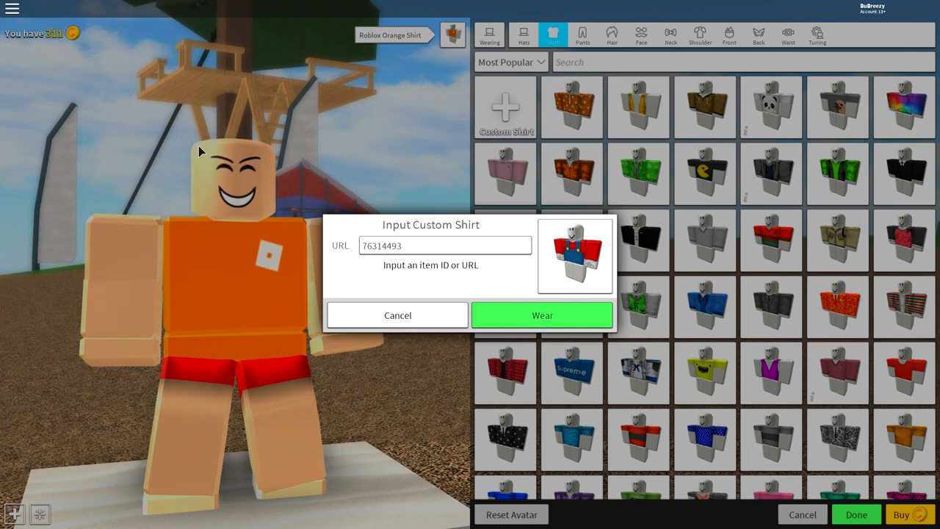
left_click(541, 314)
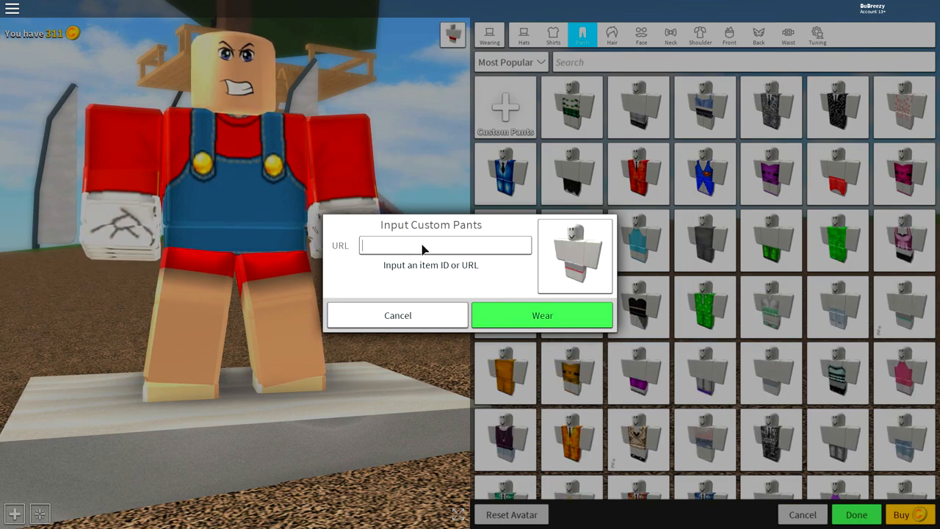
Wear custom pants ID 76314558 for blue overall trousers and brown shoes.
type("76314558")
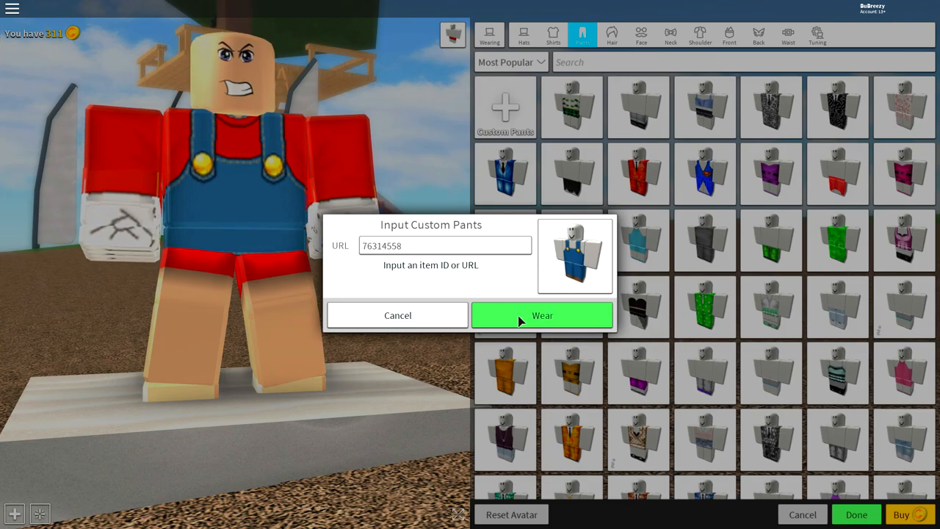
left_click(542, 315)
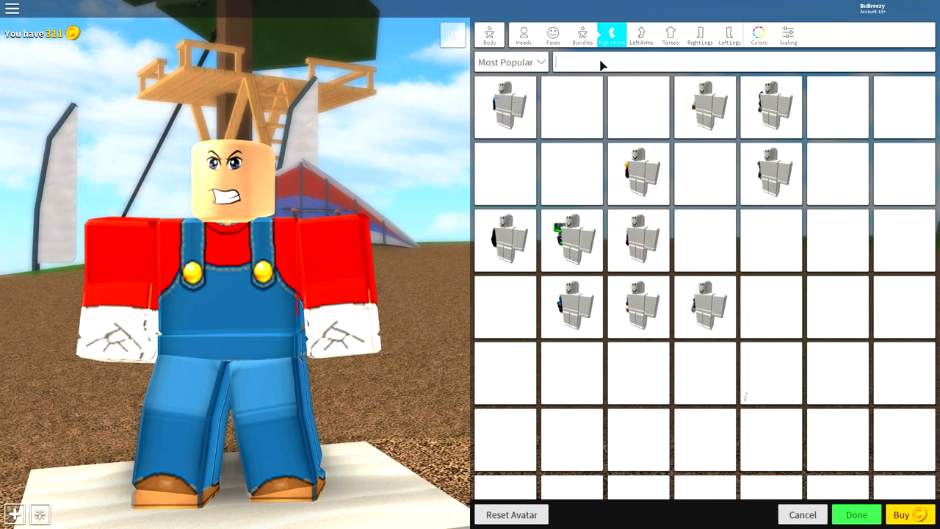
Equip the 'woman' arm and left leg body parts.
type("woman")
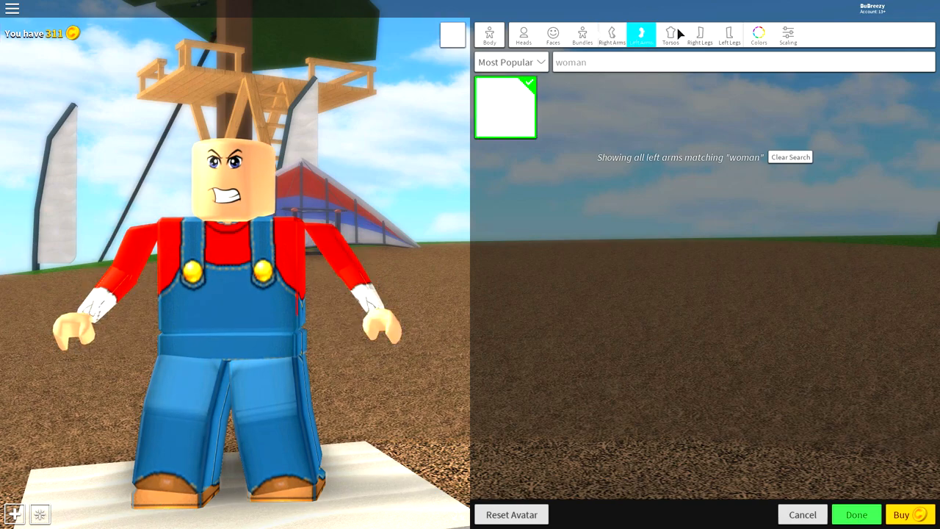
left_click(728, 35)
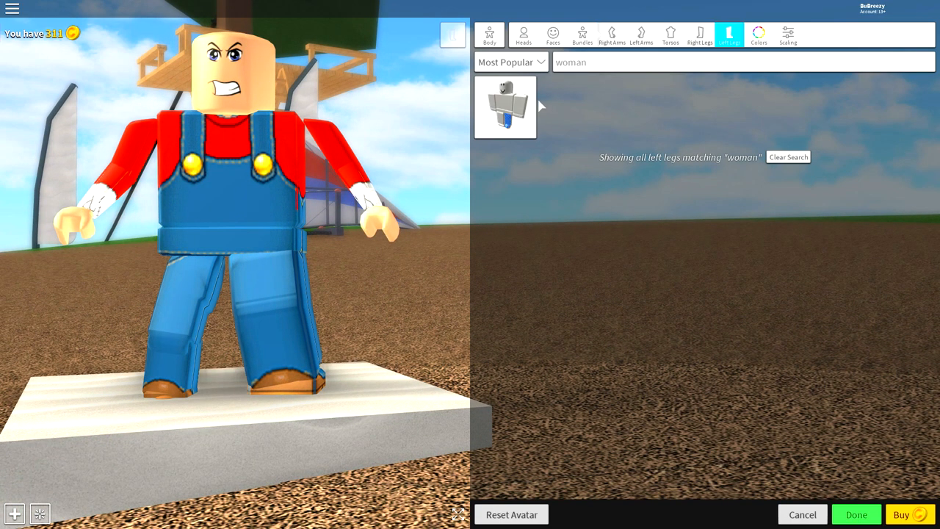
left_click(669, 35)
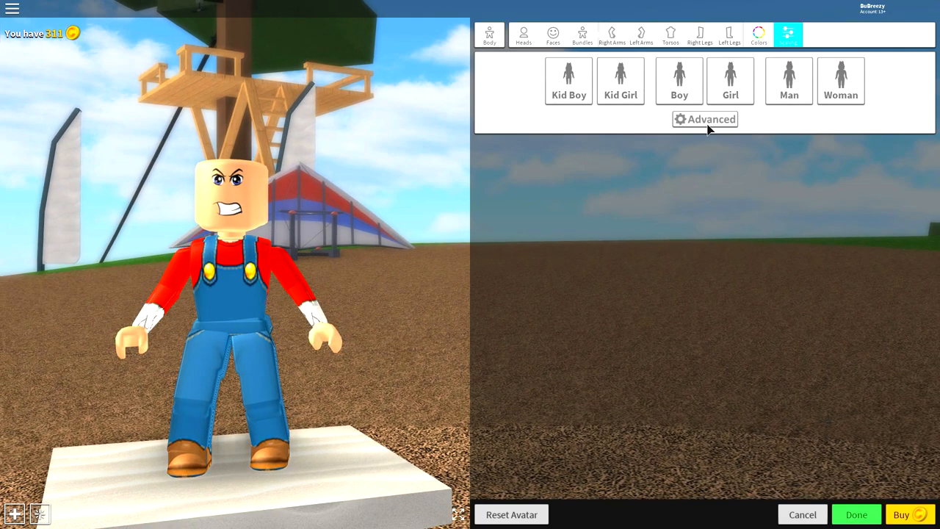
Slightly enlarge head scale and widen the feet using advanced body sliders.
left_click(704, 119)
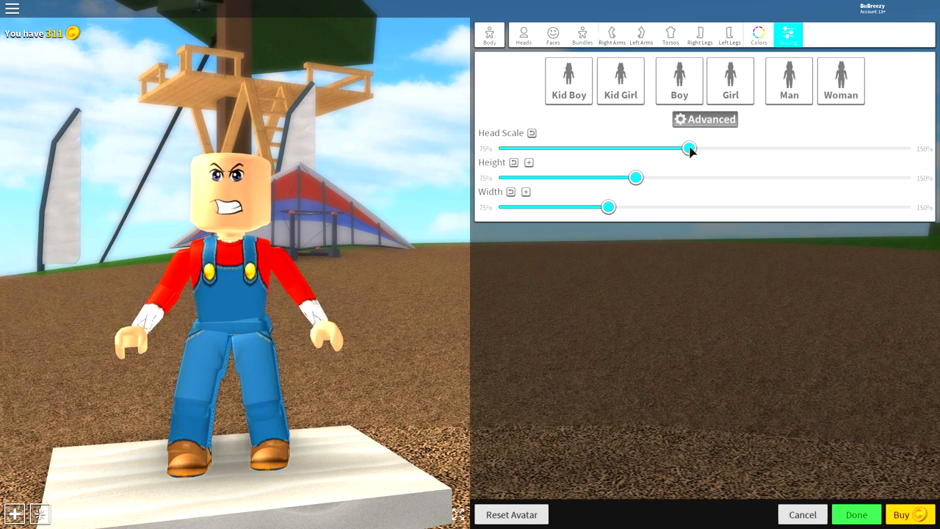
left_click_drag(688, 148, 710, 148)
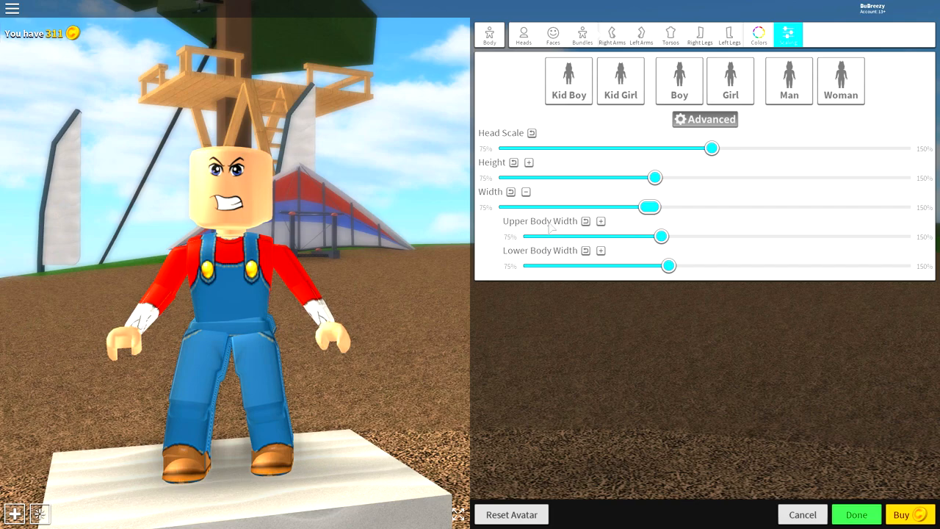
left_click(600, 221)
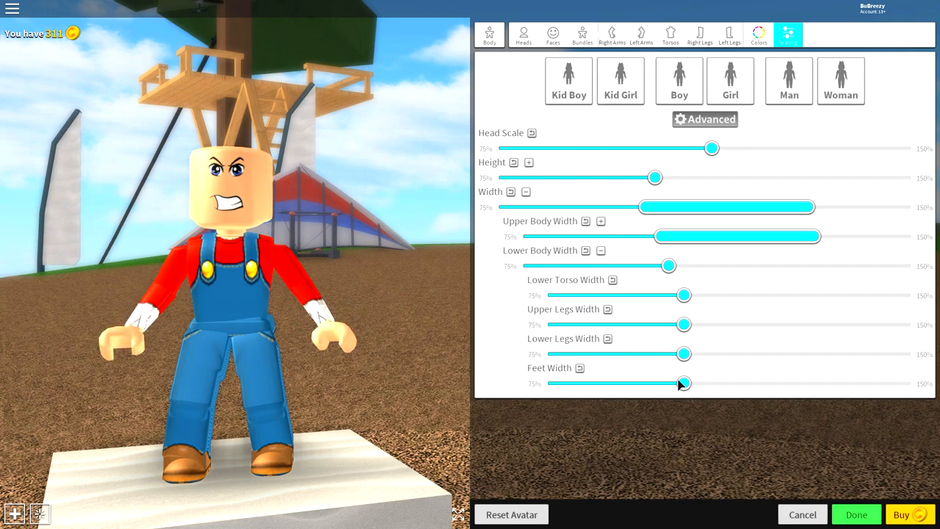
left_click_drag(683, 382, 794, 383)
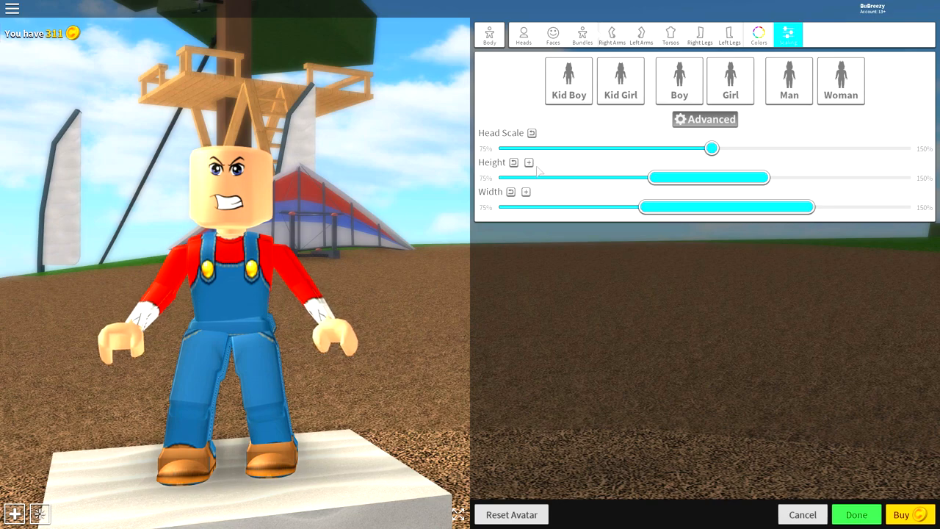
Raise the lower body and feet height sliders, then show body colours.
left_click(528, 162)
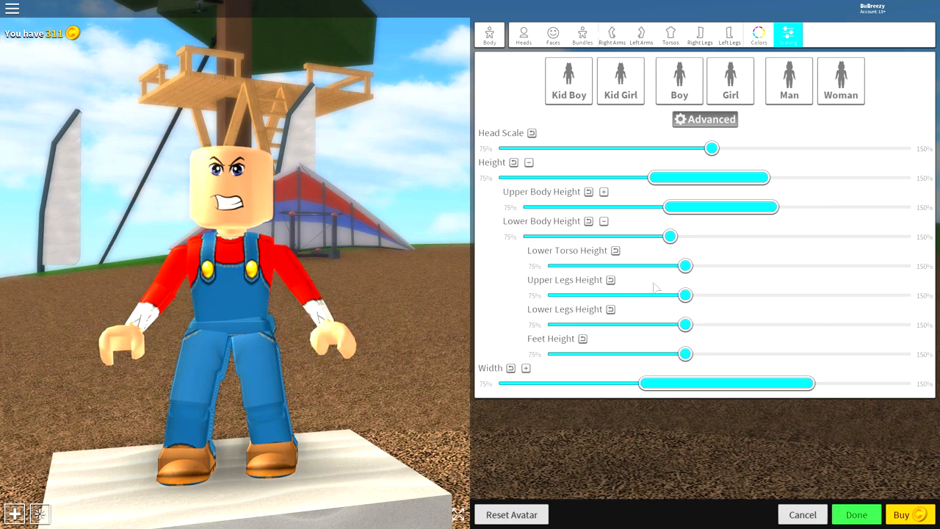
left_click_drag(685, 353, 778, 353)
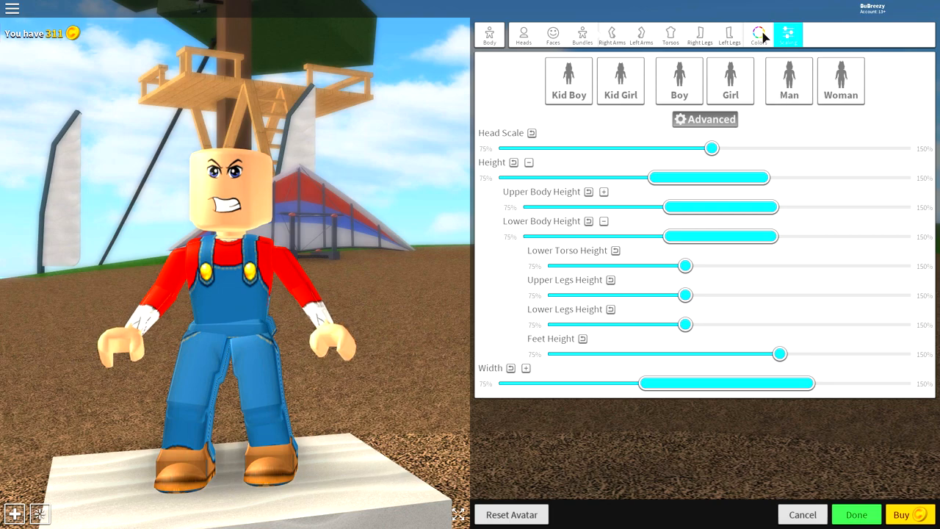
left_click(759, 33)
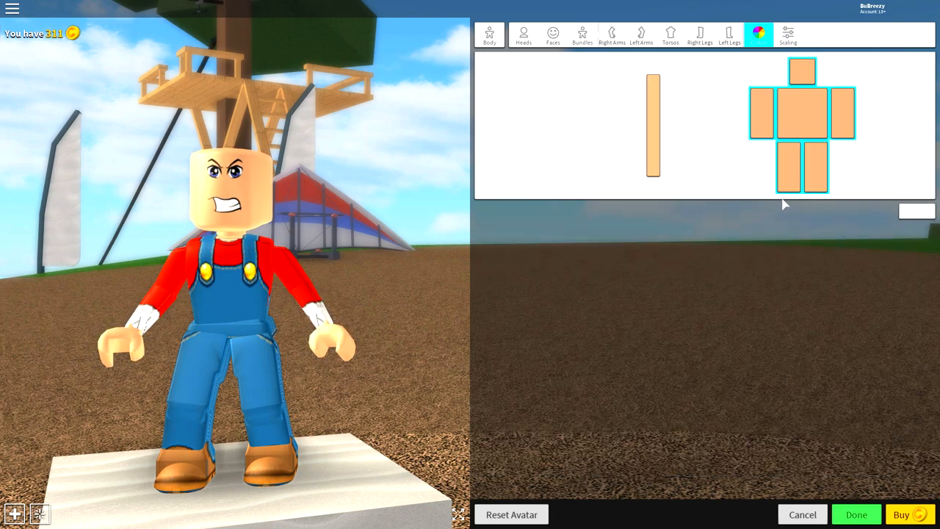
Colour the avatar's arms white to mimic Mario's gloves.
left_click(762, 114)
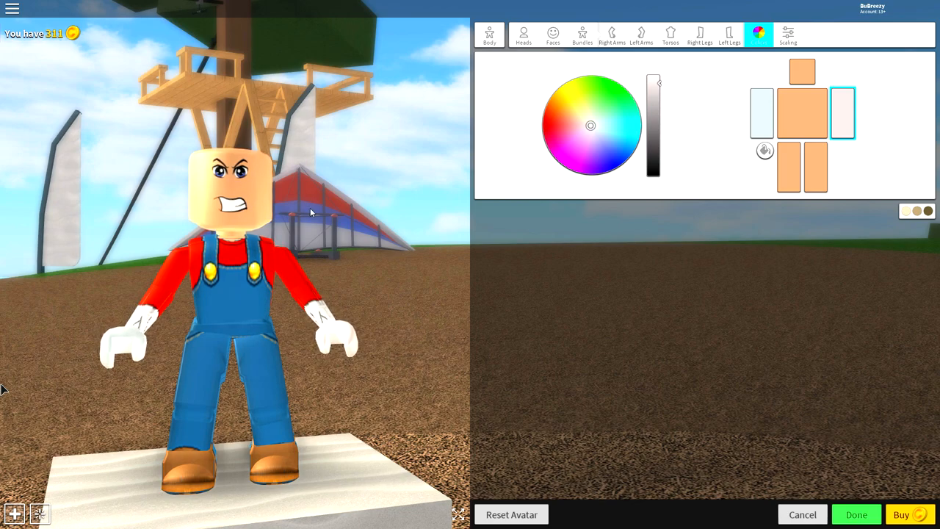
mouse_move(271, 132)
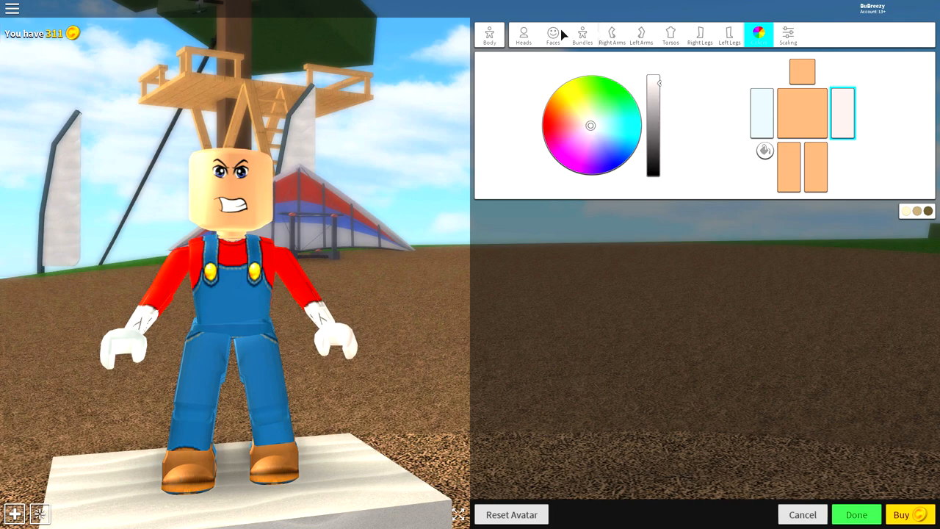
Compare faces and settle on the wide-eyed big-smile face over the angry one.
left_click(553, 35)
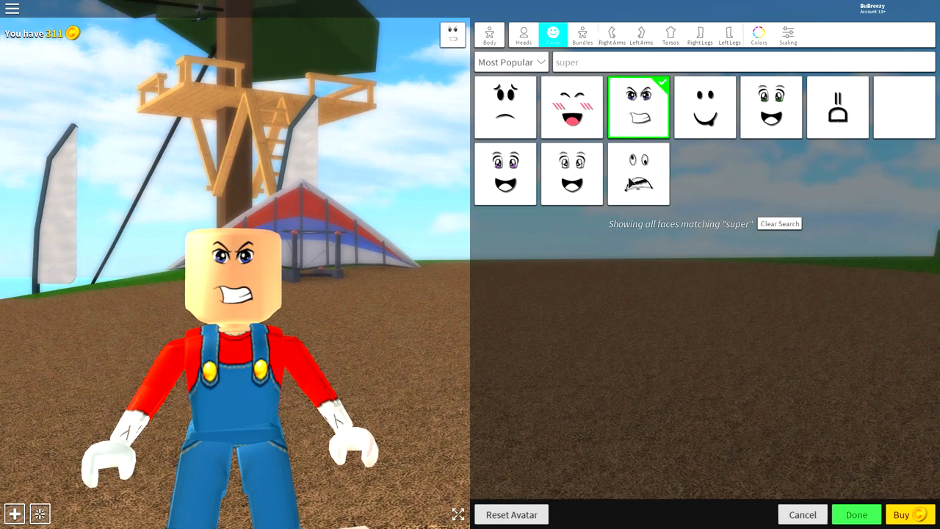
left_click(572, 174)
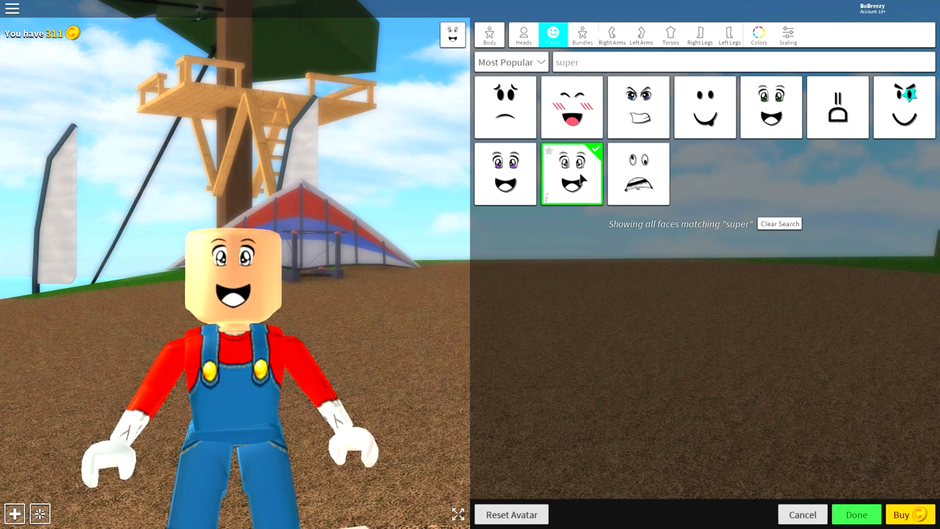
left_click(638, 108)
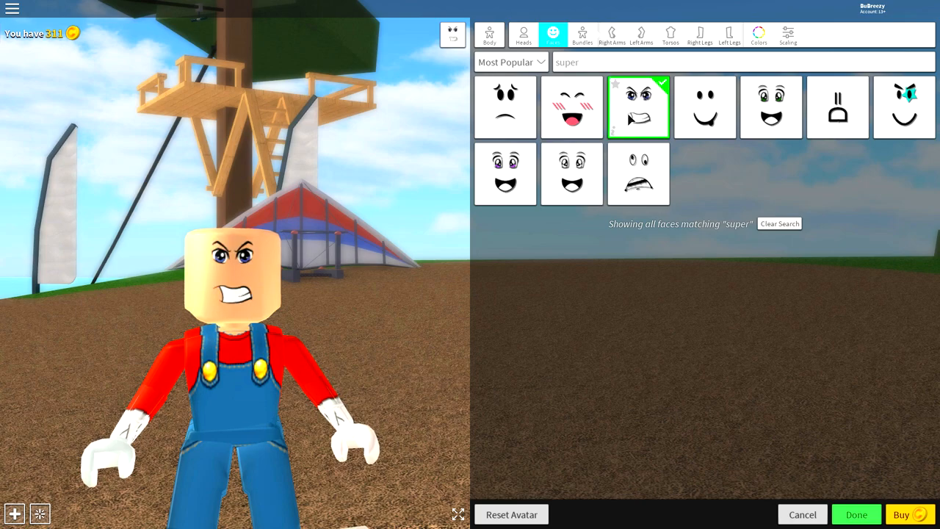
left_click(571, 174)
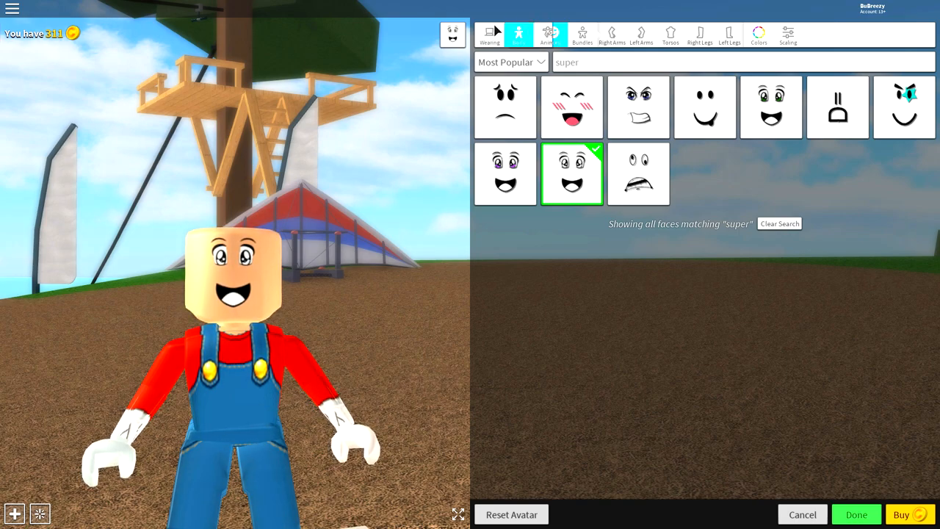
Give the avatar the Cartoony animation bundle, then bring up the hat accessories catalogue.
left_click(547, 33)
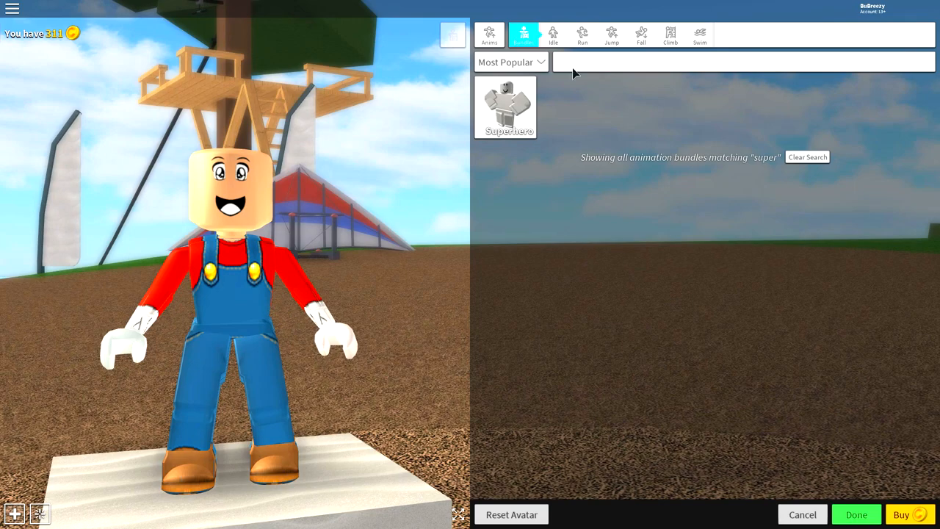
left_click(807, 156)
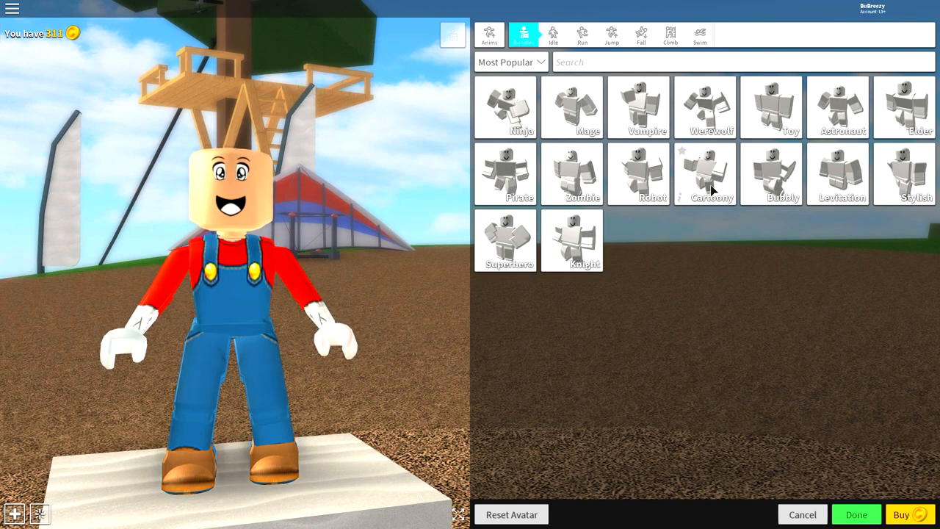
left_click(704, 174)
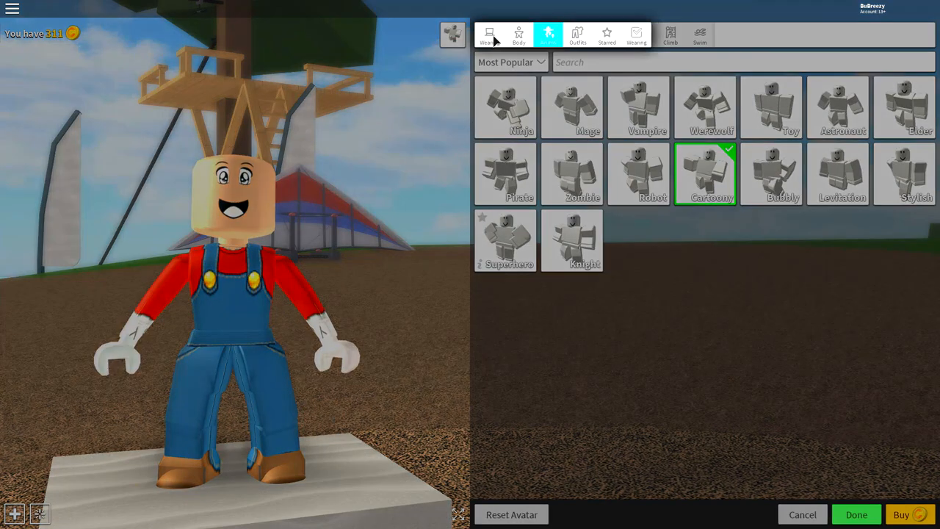
left_click(489, 34)
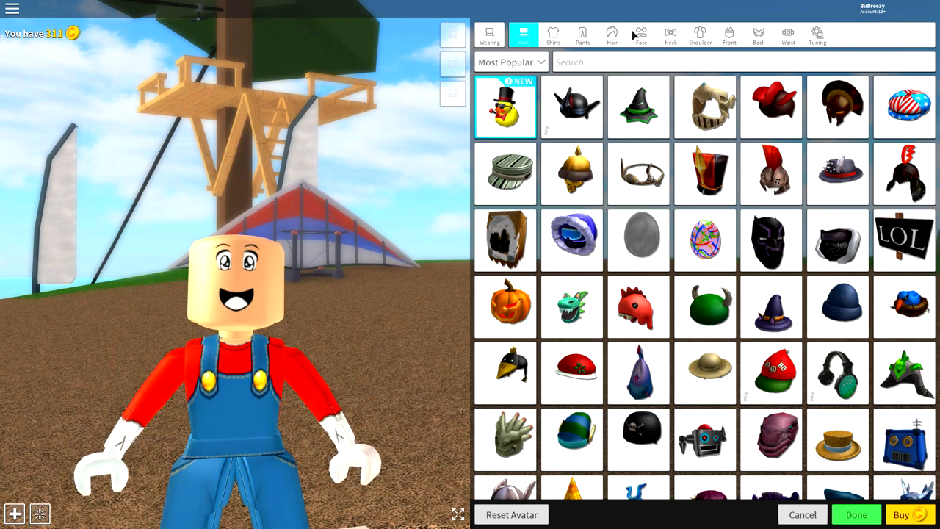
Search hair for 'charmin' and put the brown charming hairstyle on the avatar.
left_click(611, 34)
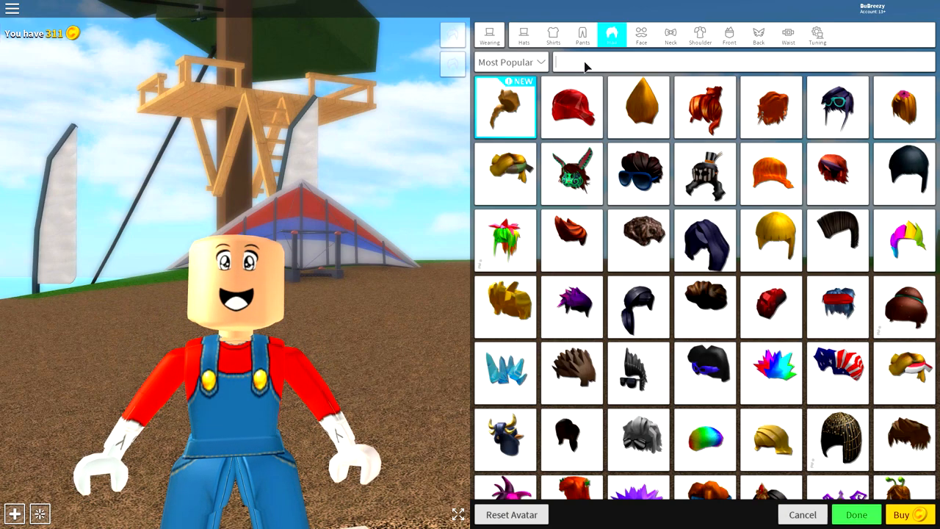
type("charmin")
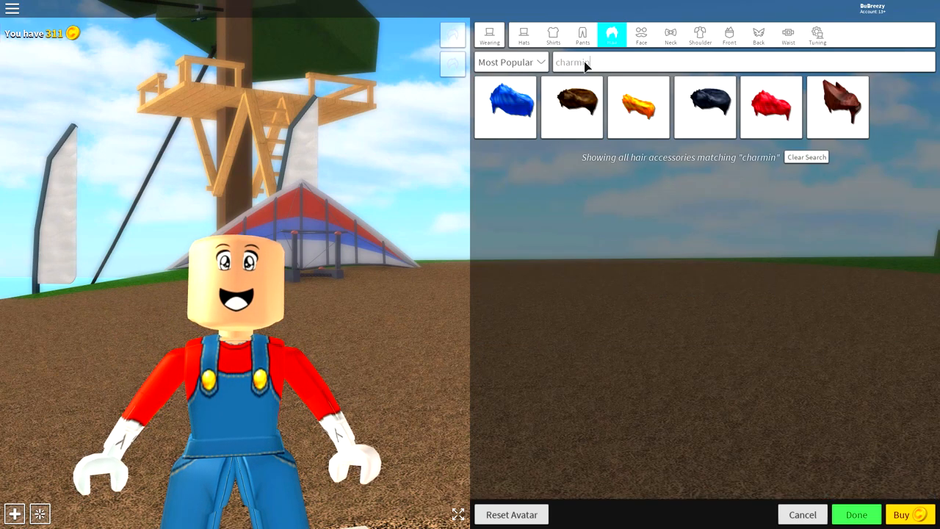
left_click(571, 107)
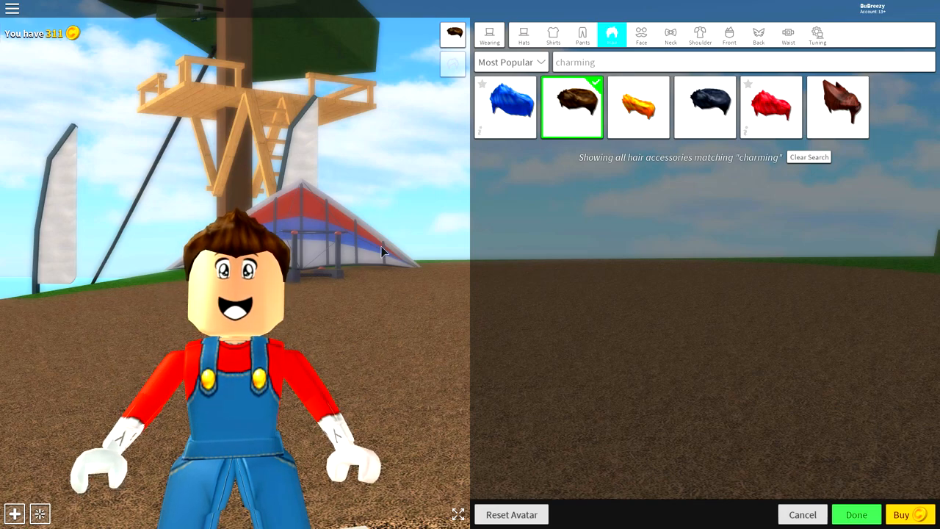
Search face accessories for 'jungle' and add the brown Jungle Explorer Mustache.
left_click(640, 35)
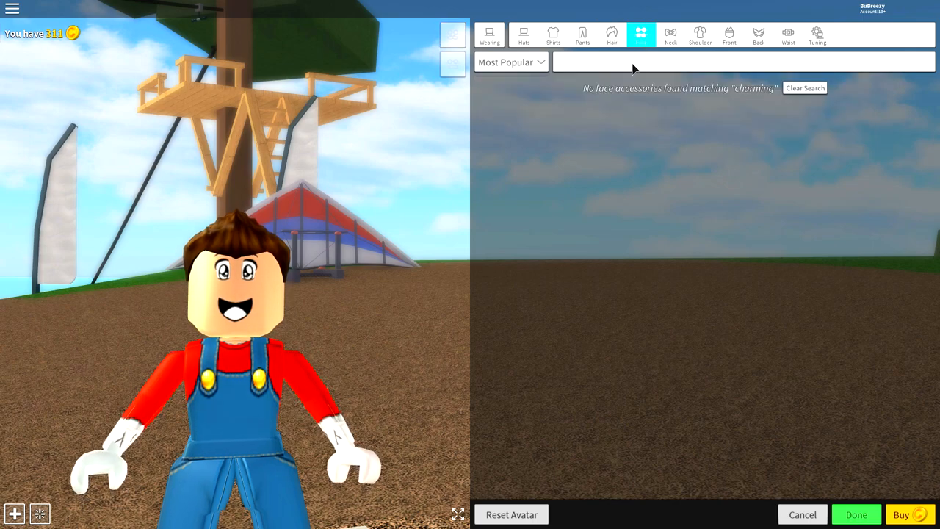
type("jungle")
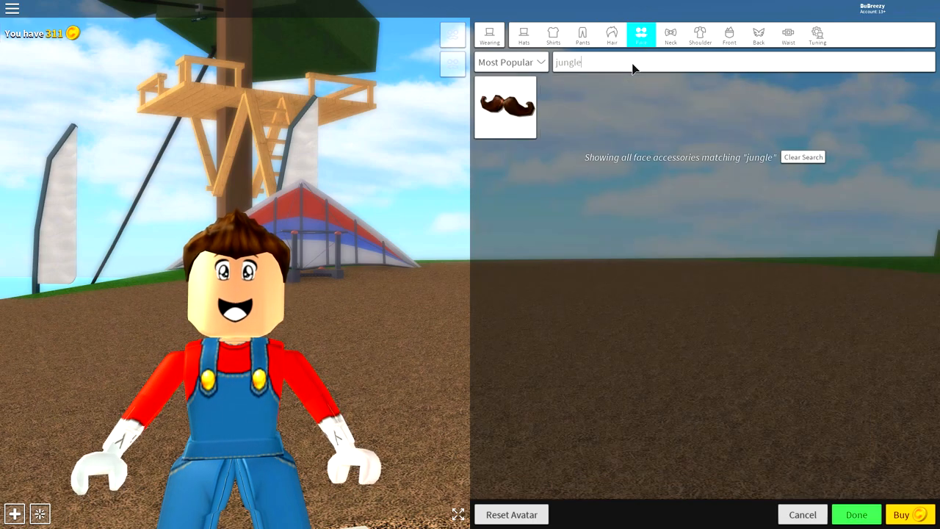
left_click(506, 106)
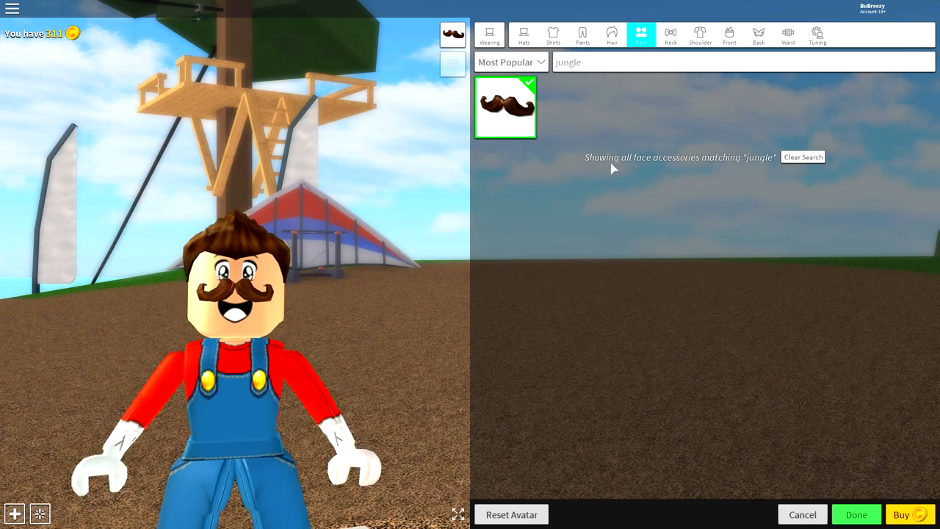
mouse_move(866, 21)
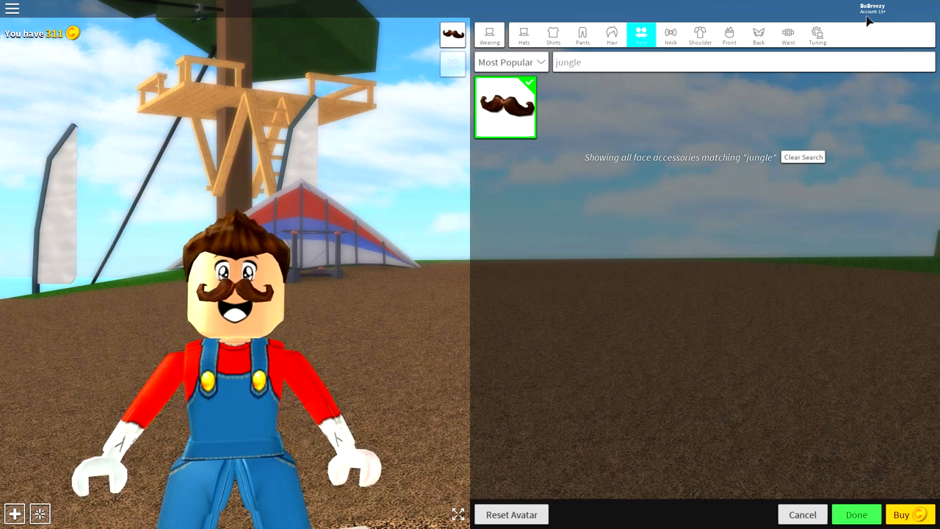
Tune the mustache's position so it sits slightly lower on the face.
left_click(817, 35)
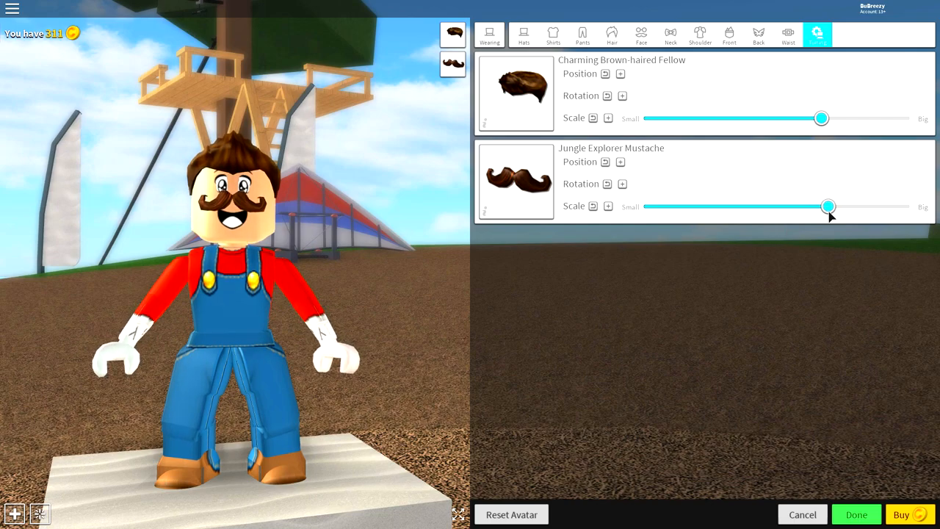
left_click(620, 161)
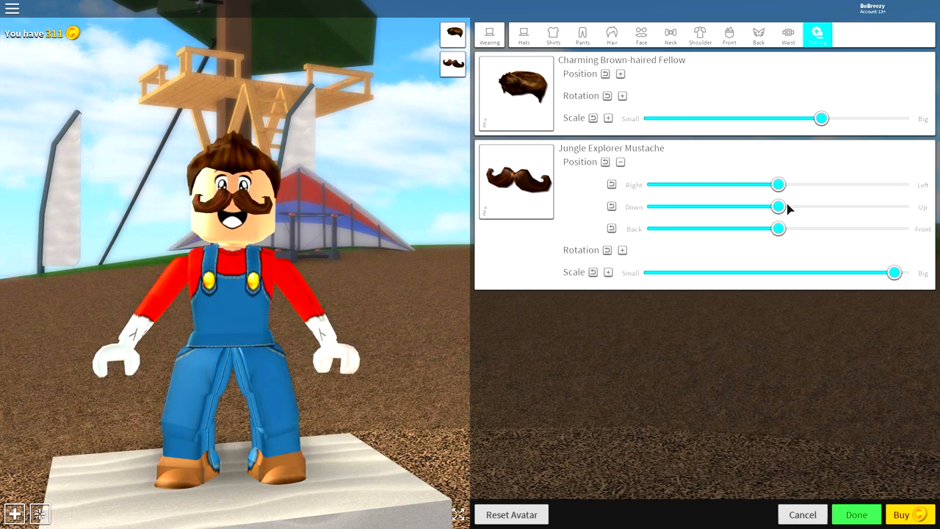
left_click_drag(778, 206, 766, 206)
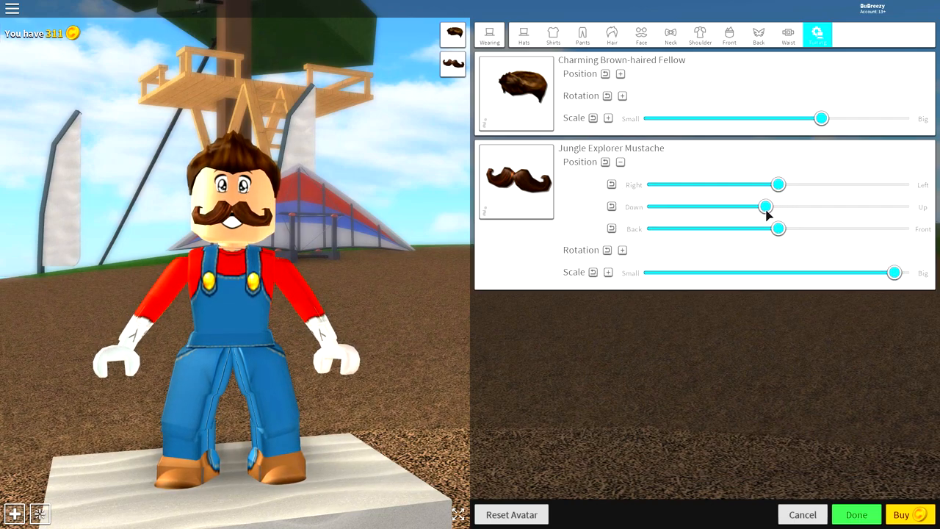